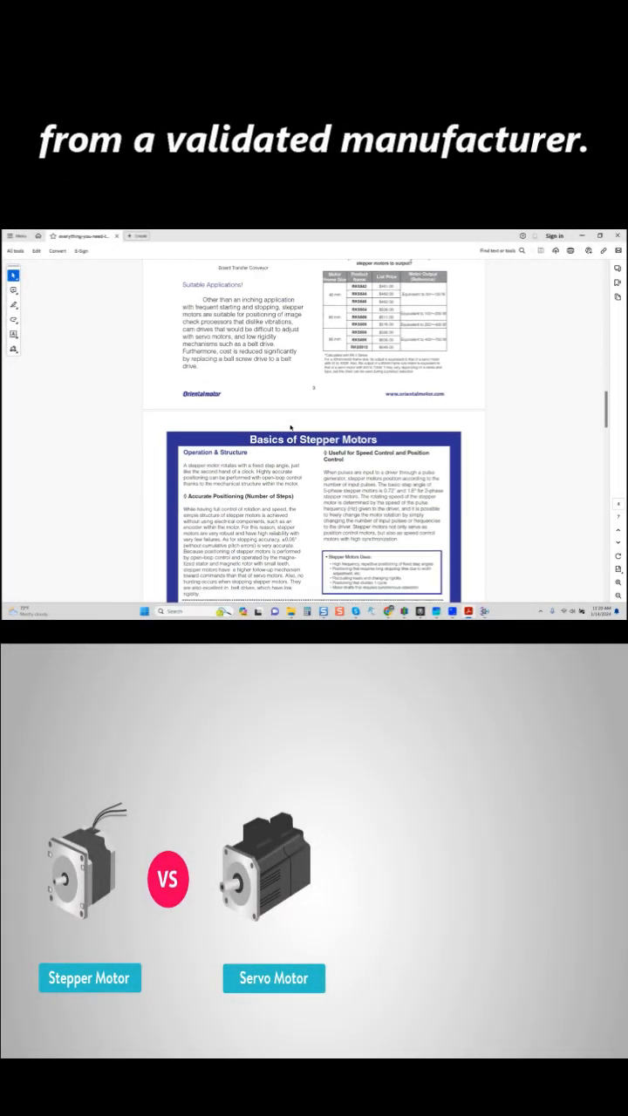
Scroll down to the Basics of Stepper Motors page with its Operation & Structure section.
scroll("down", 3)
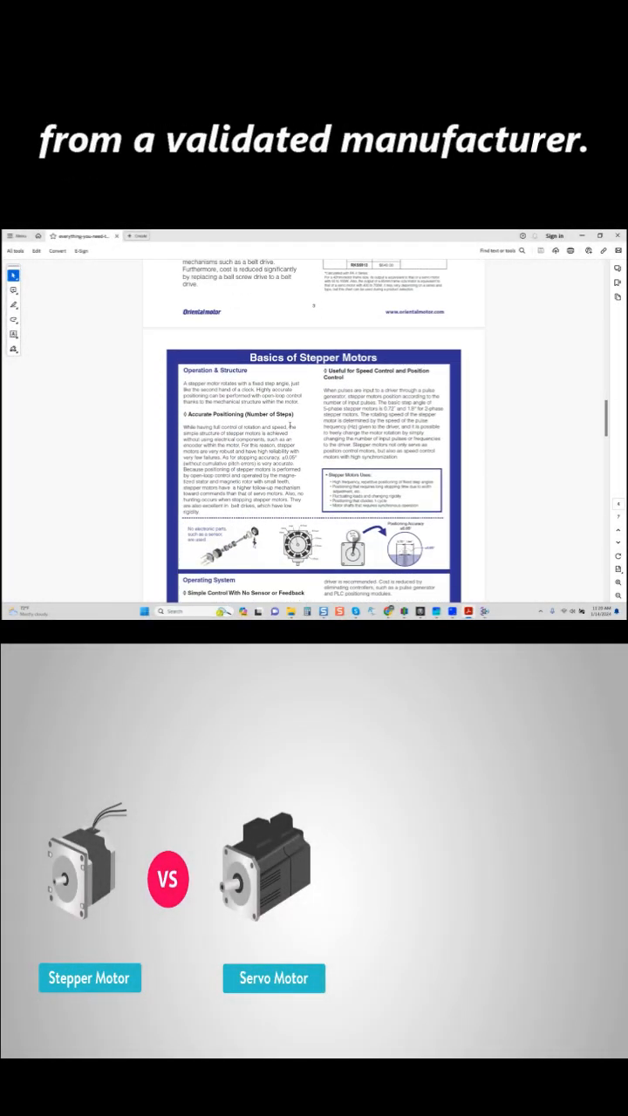
scroll("down", 3)
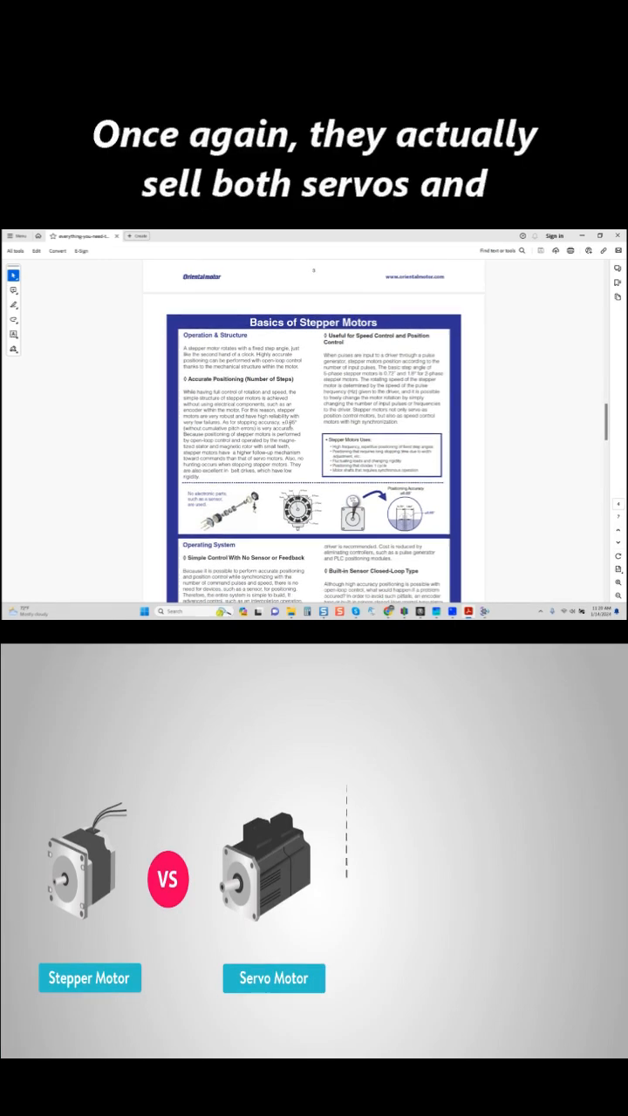
scroll("down", 3)
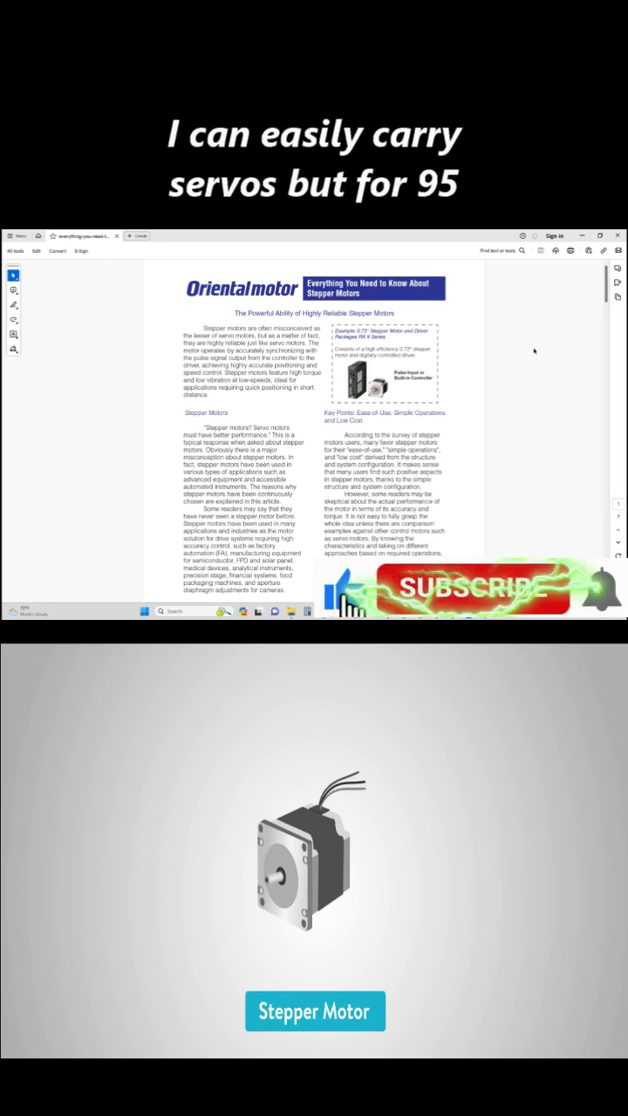
Return to page 1 showing the 'Everything You Need to Know About Stepper Motors' title.
left_click(471, 587)
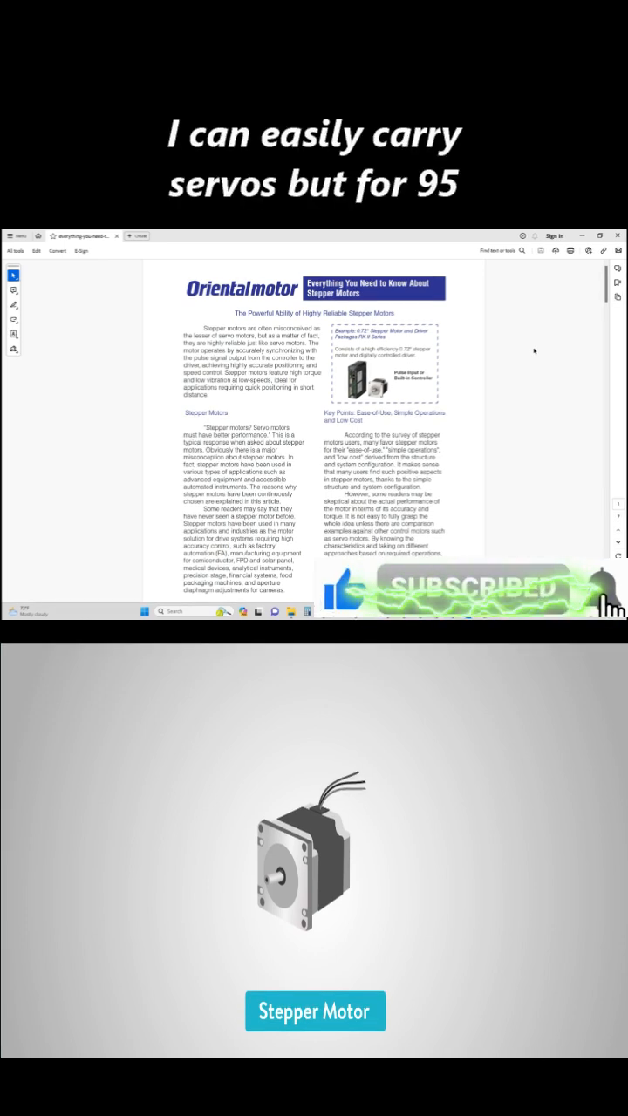